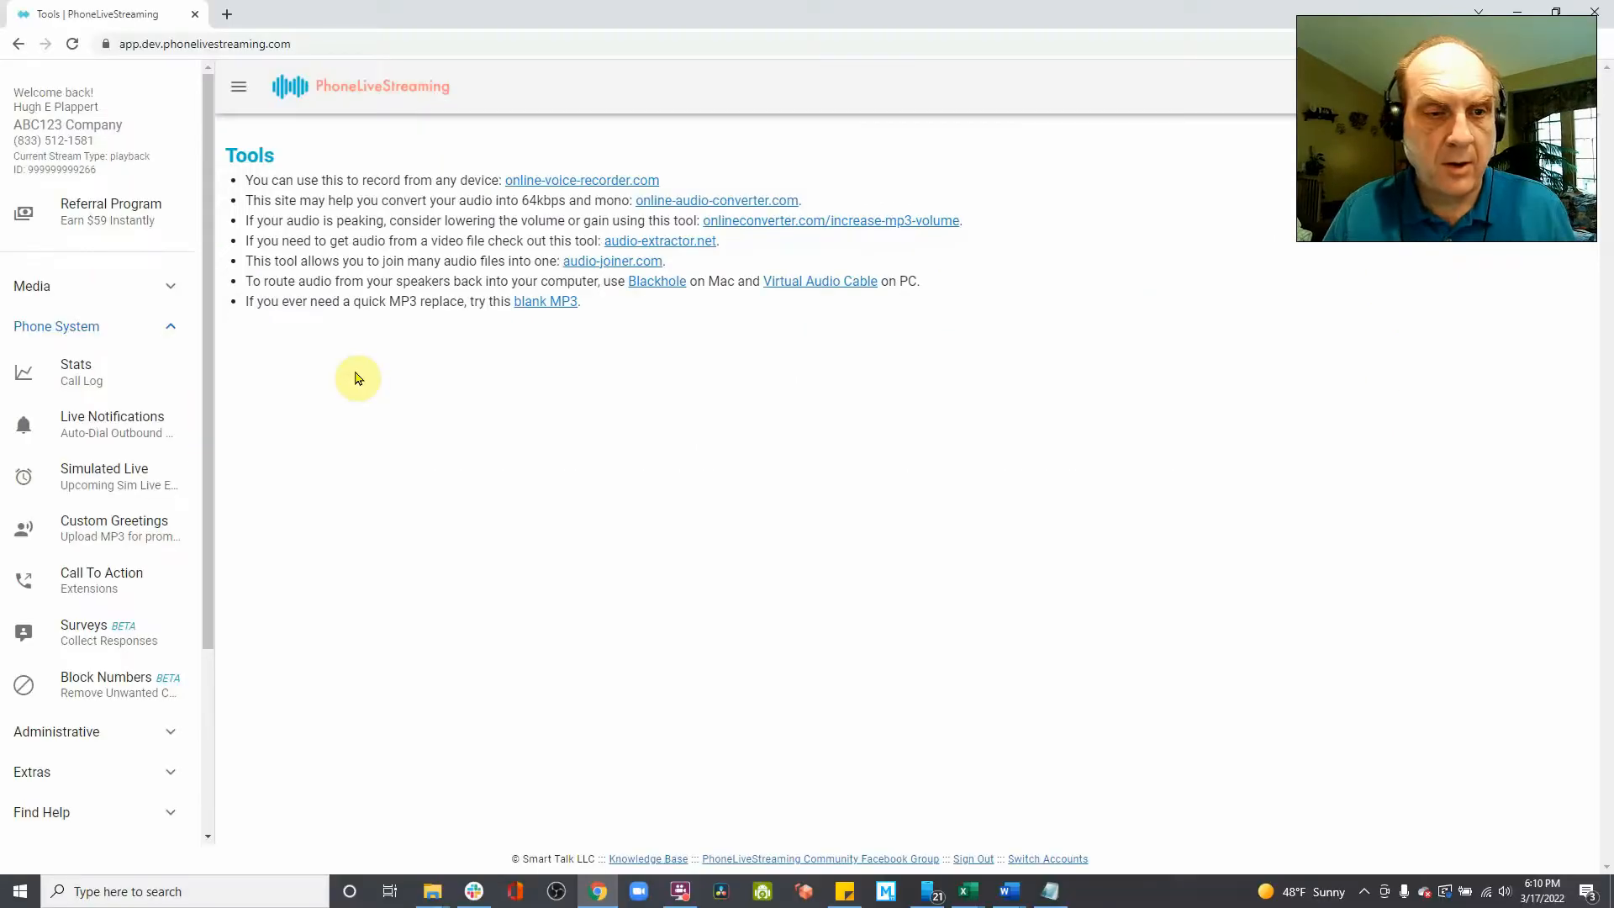
# Go to Media > Manage Playback to reach the playback audio uploader page
pyautogui.click(32, 286)
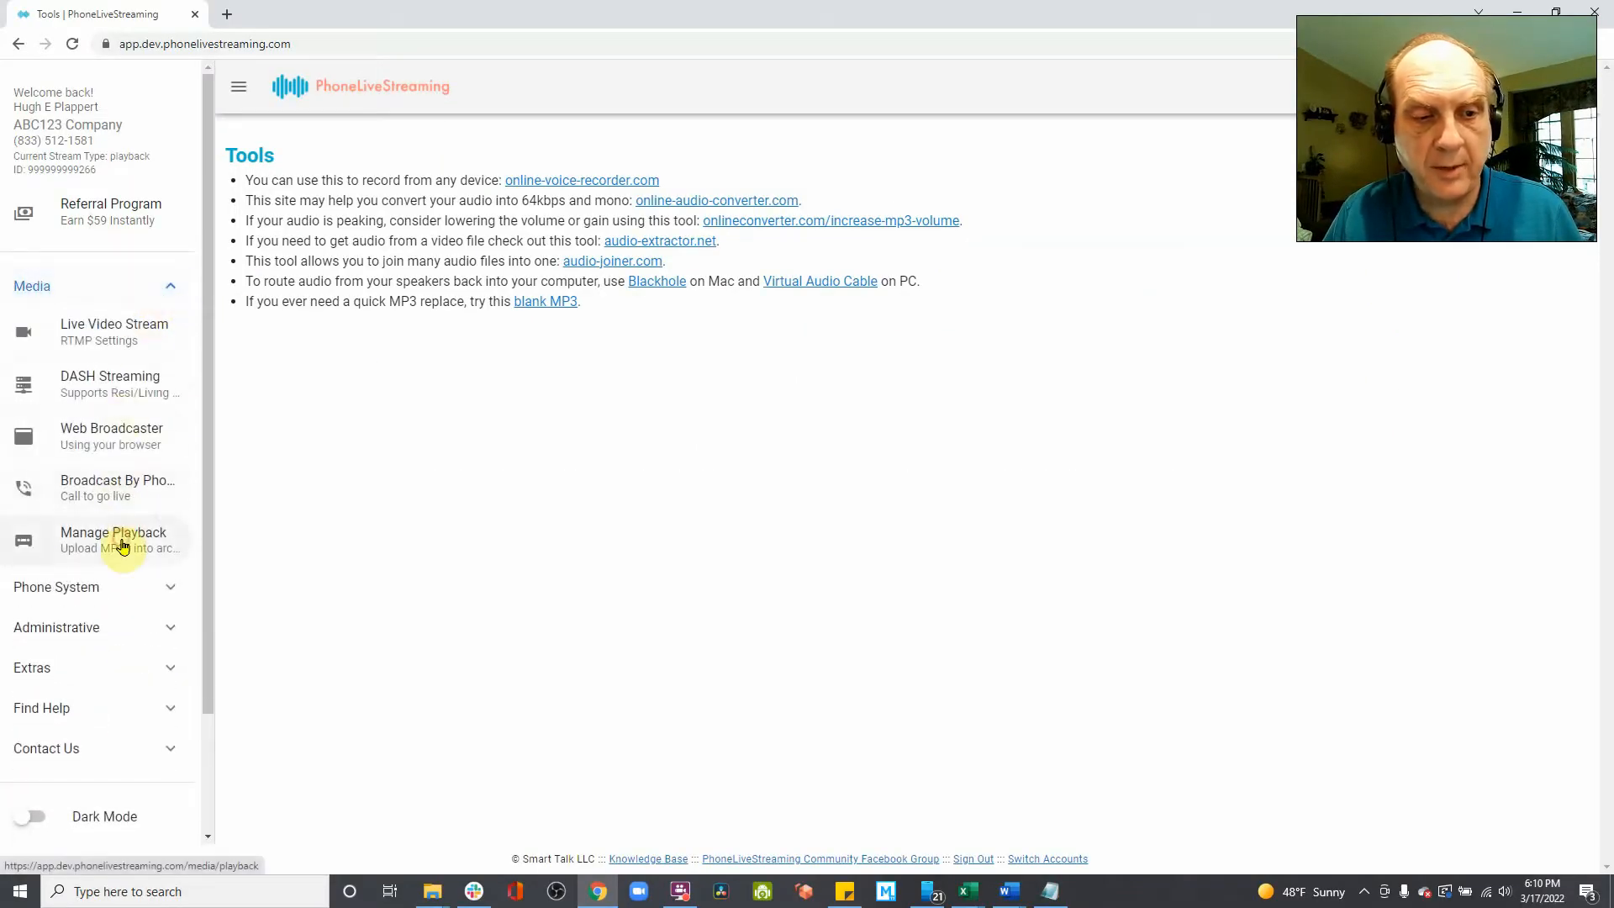
pyautogui.click(113, 540)
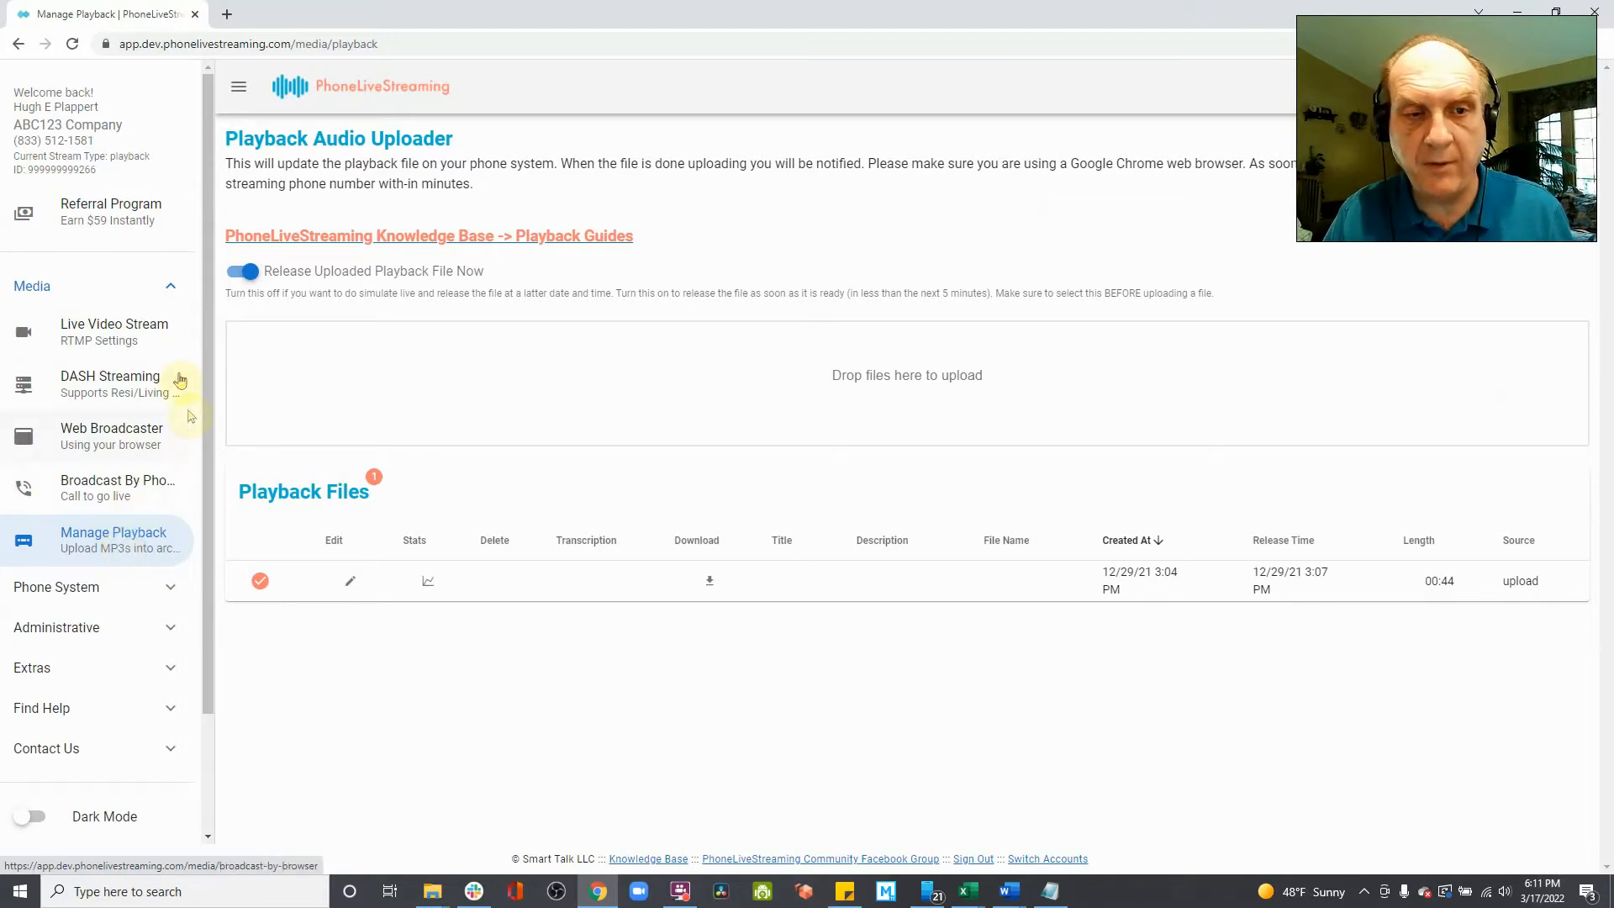
# Switch off 'Release Uploaded Playback File Now' and start choosing an audio file to upload
pyautogui.click(242, 271)
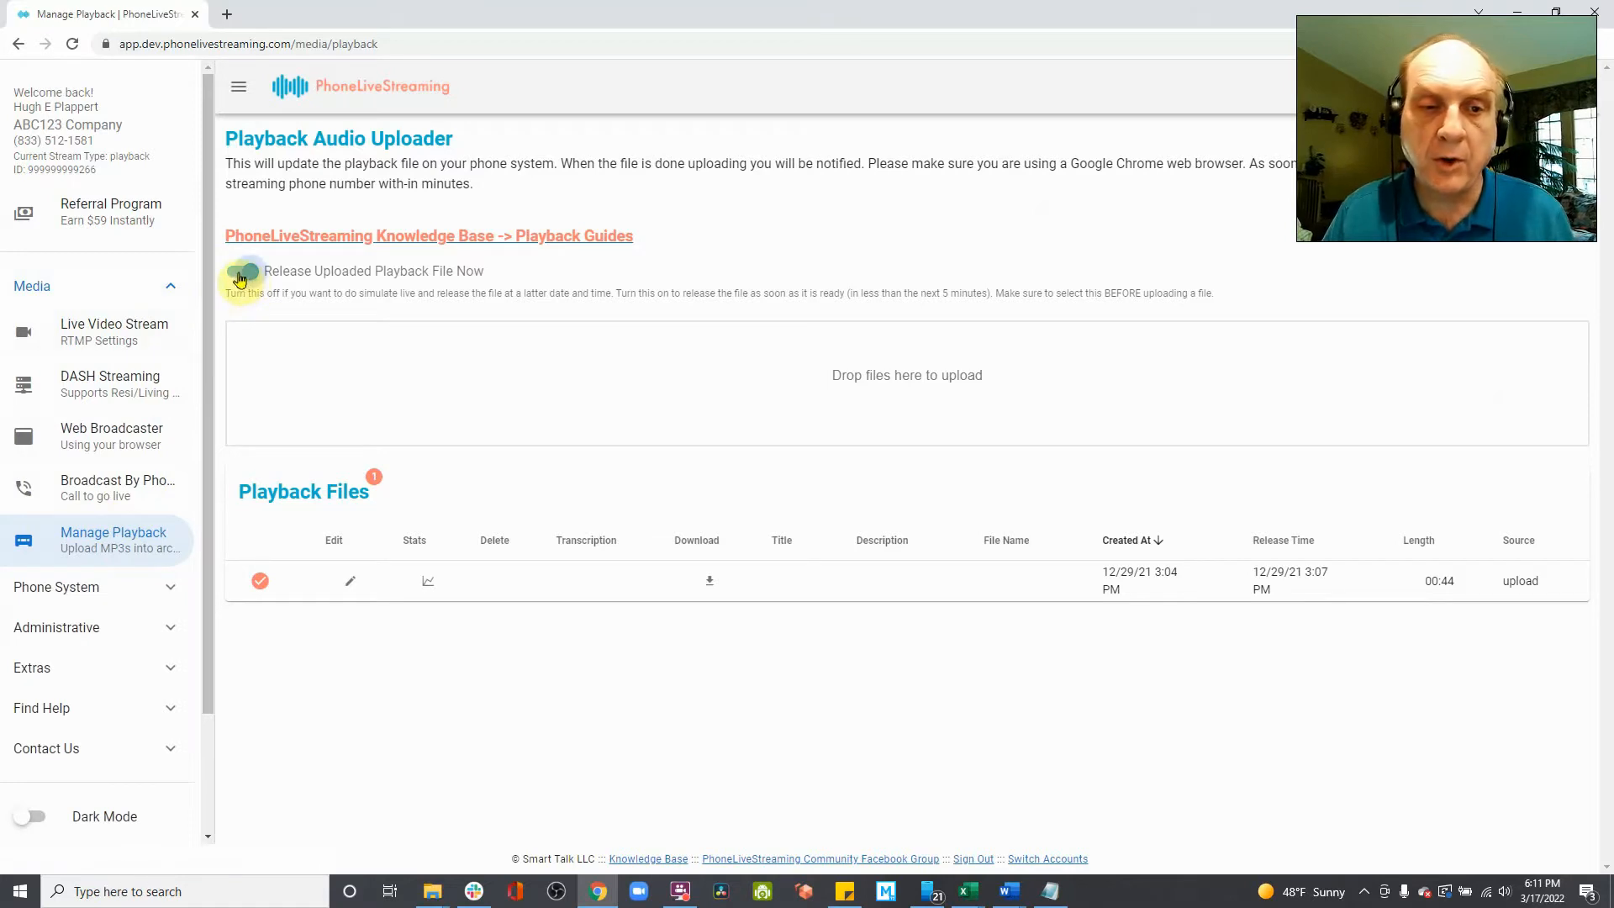
pyautogui.click(242, 270)
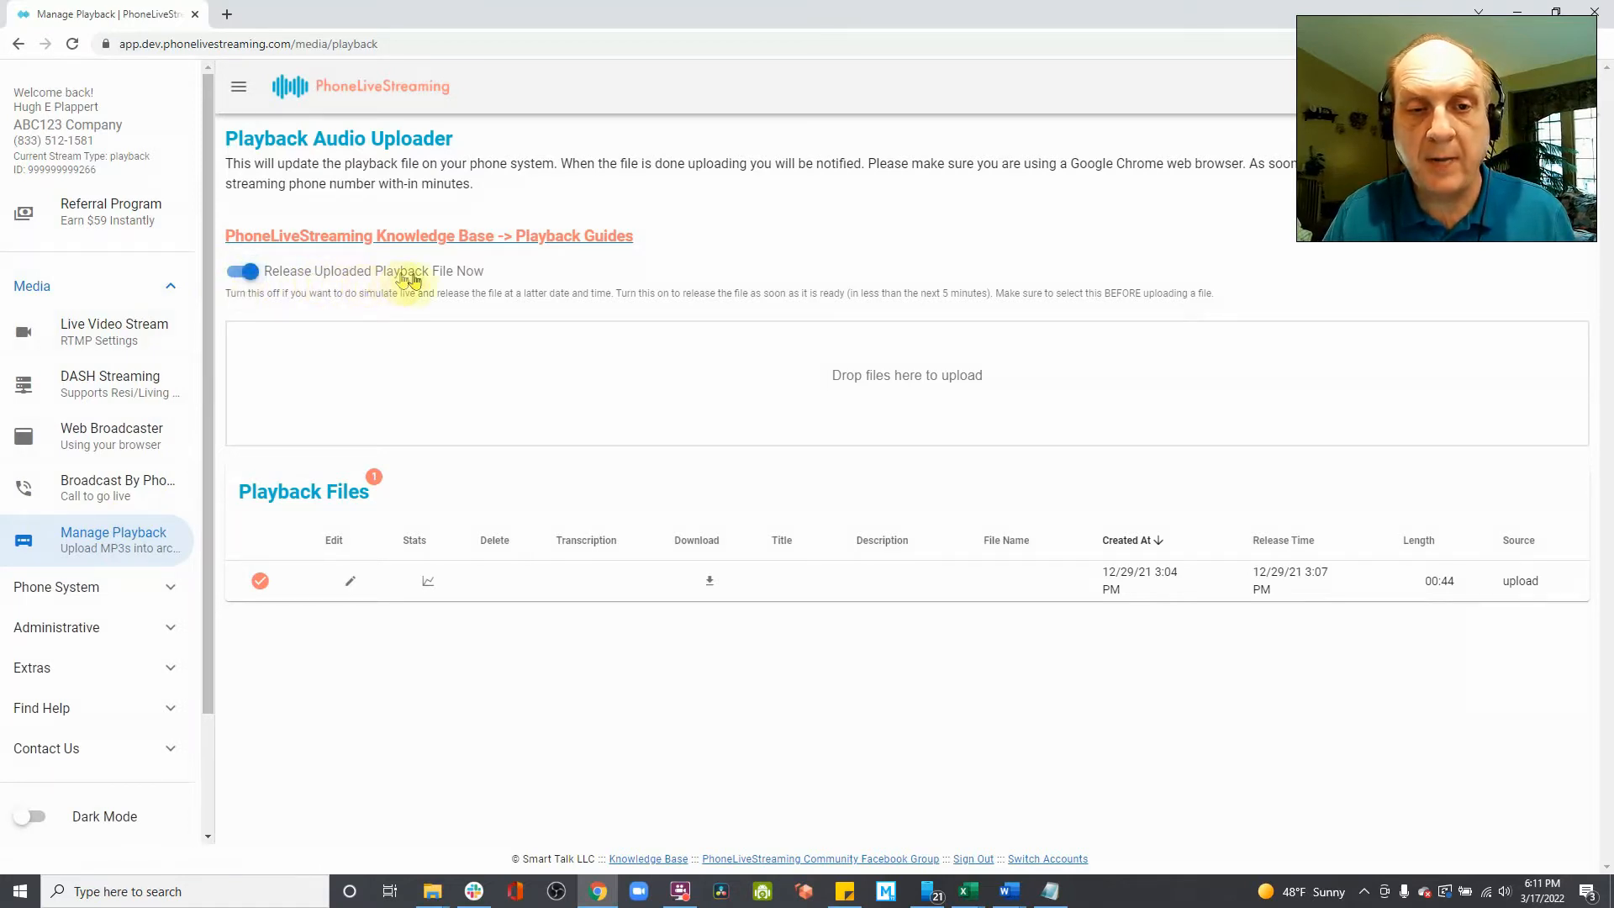
pyautogui.click(242, 270)
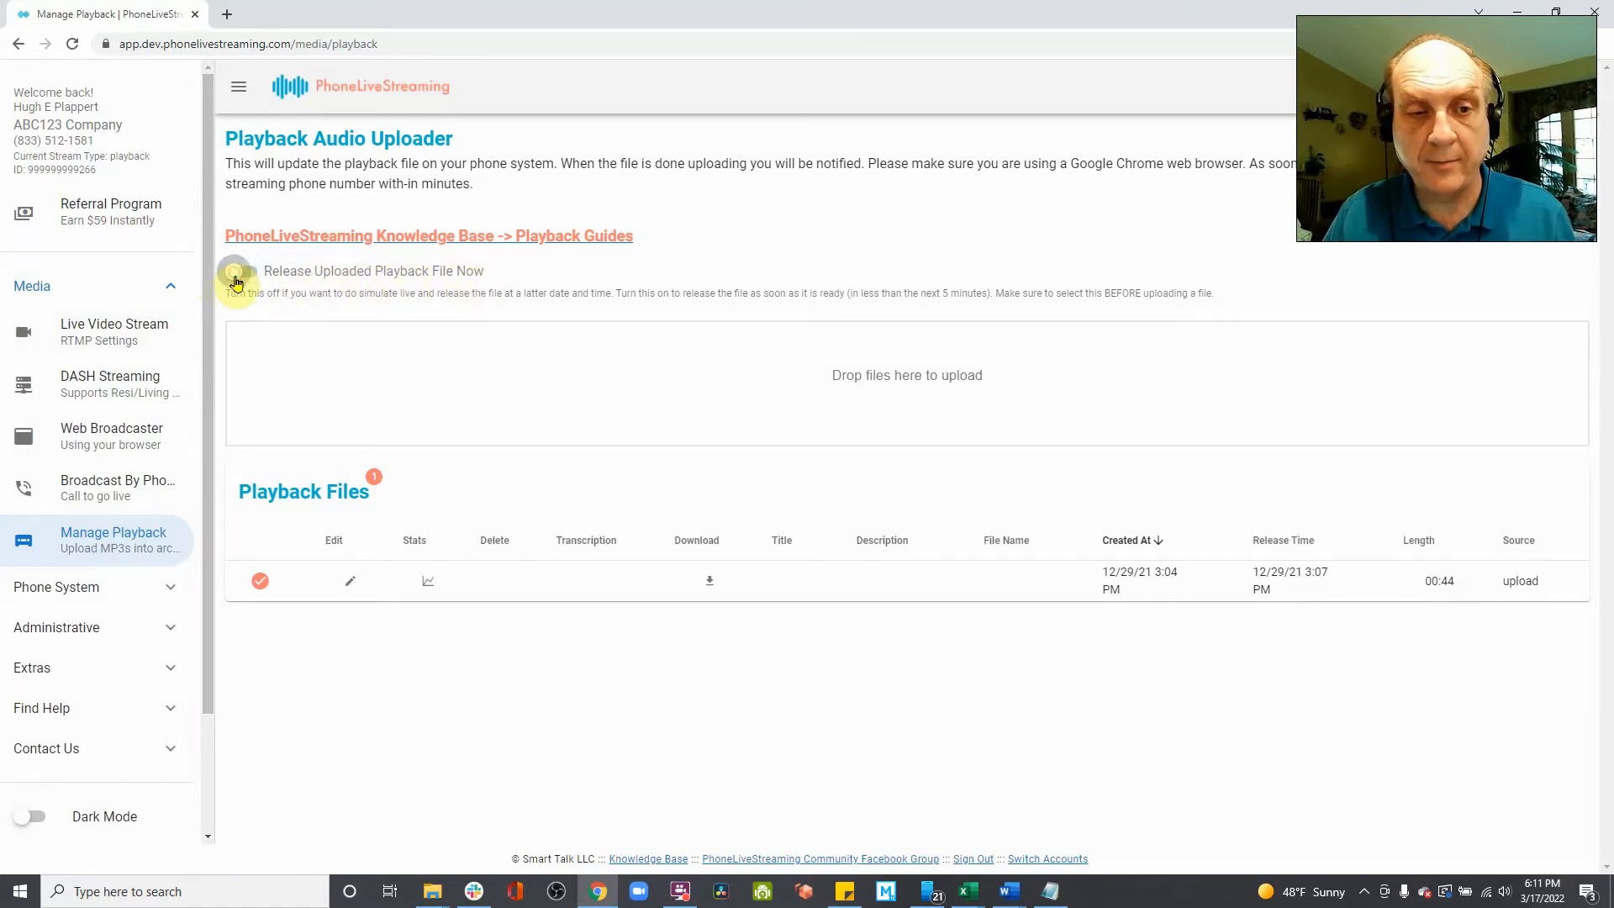
pyautogui.click(237, 274)
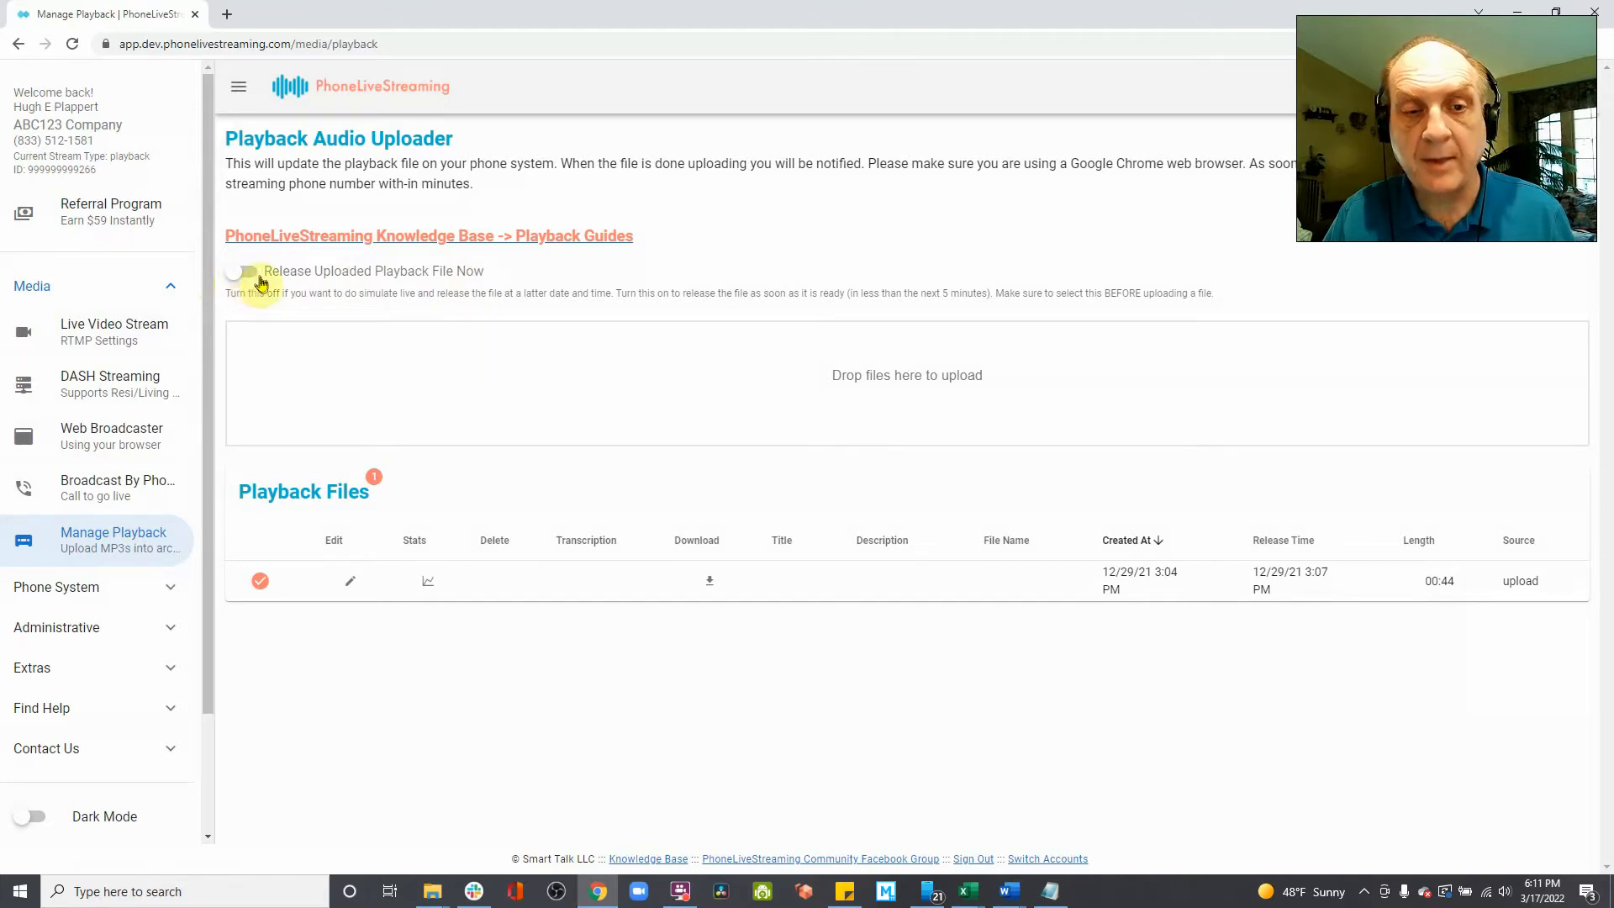
pyautogui.click(906, 387)
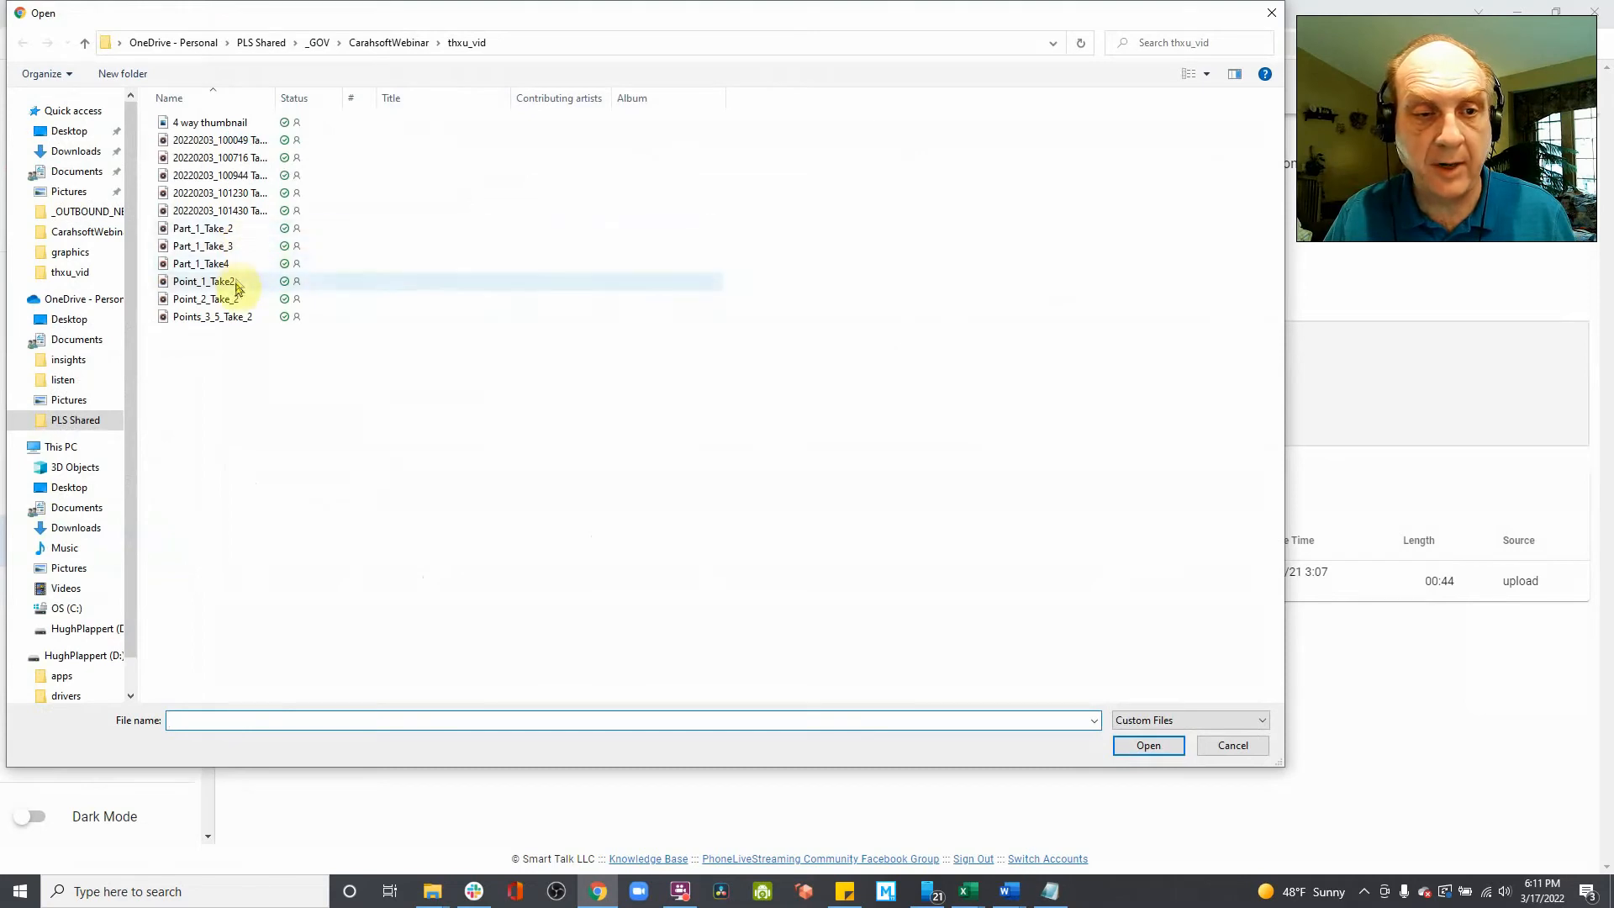
# Upload the Point_2_Take_2 recording so it appears as a second playback file
pyautogui.click(206, 300)
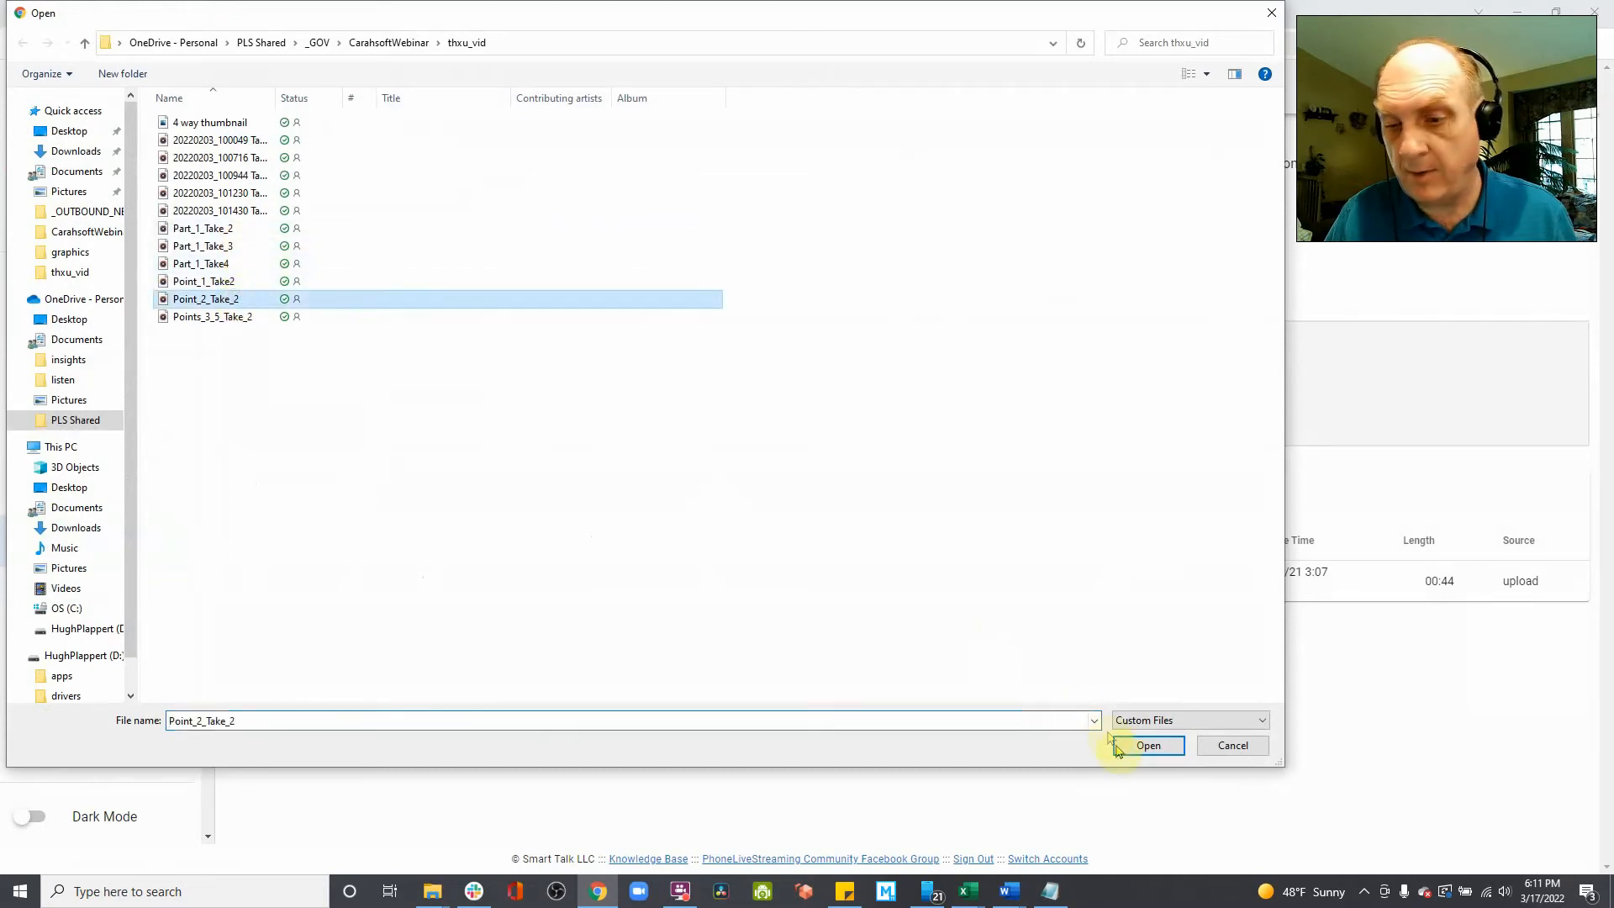
pyautogui.click(1147, 745)
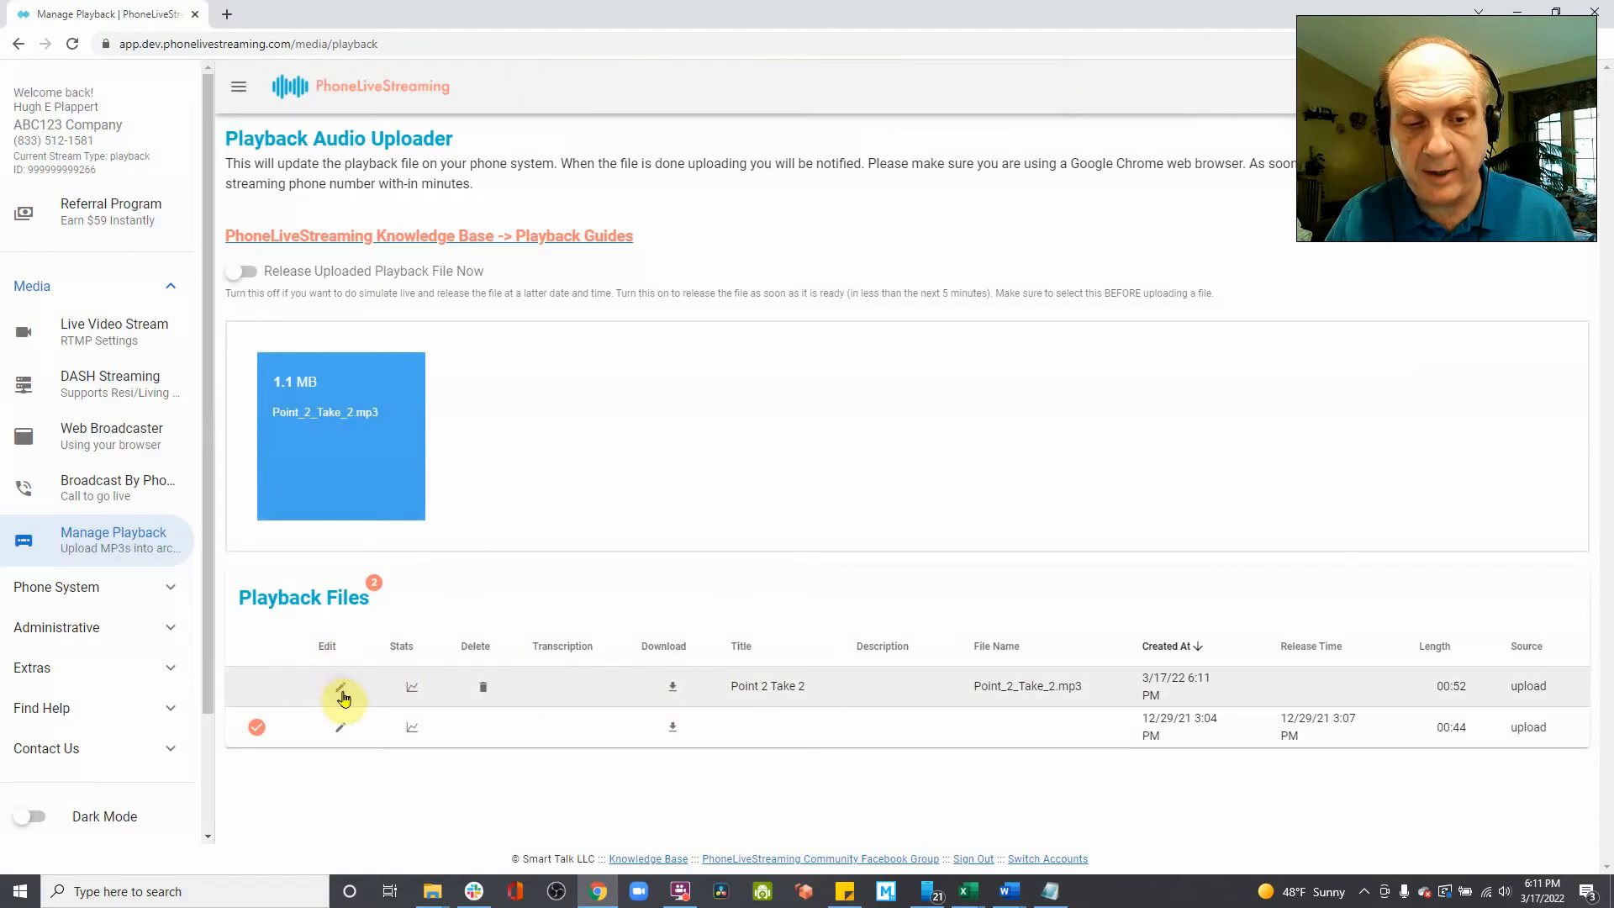
# Edit Point 2 Take 2 and set its release to March 24 at 10:00
pyautogui.click(341, 686)
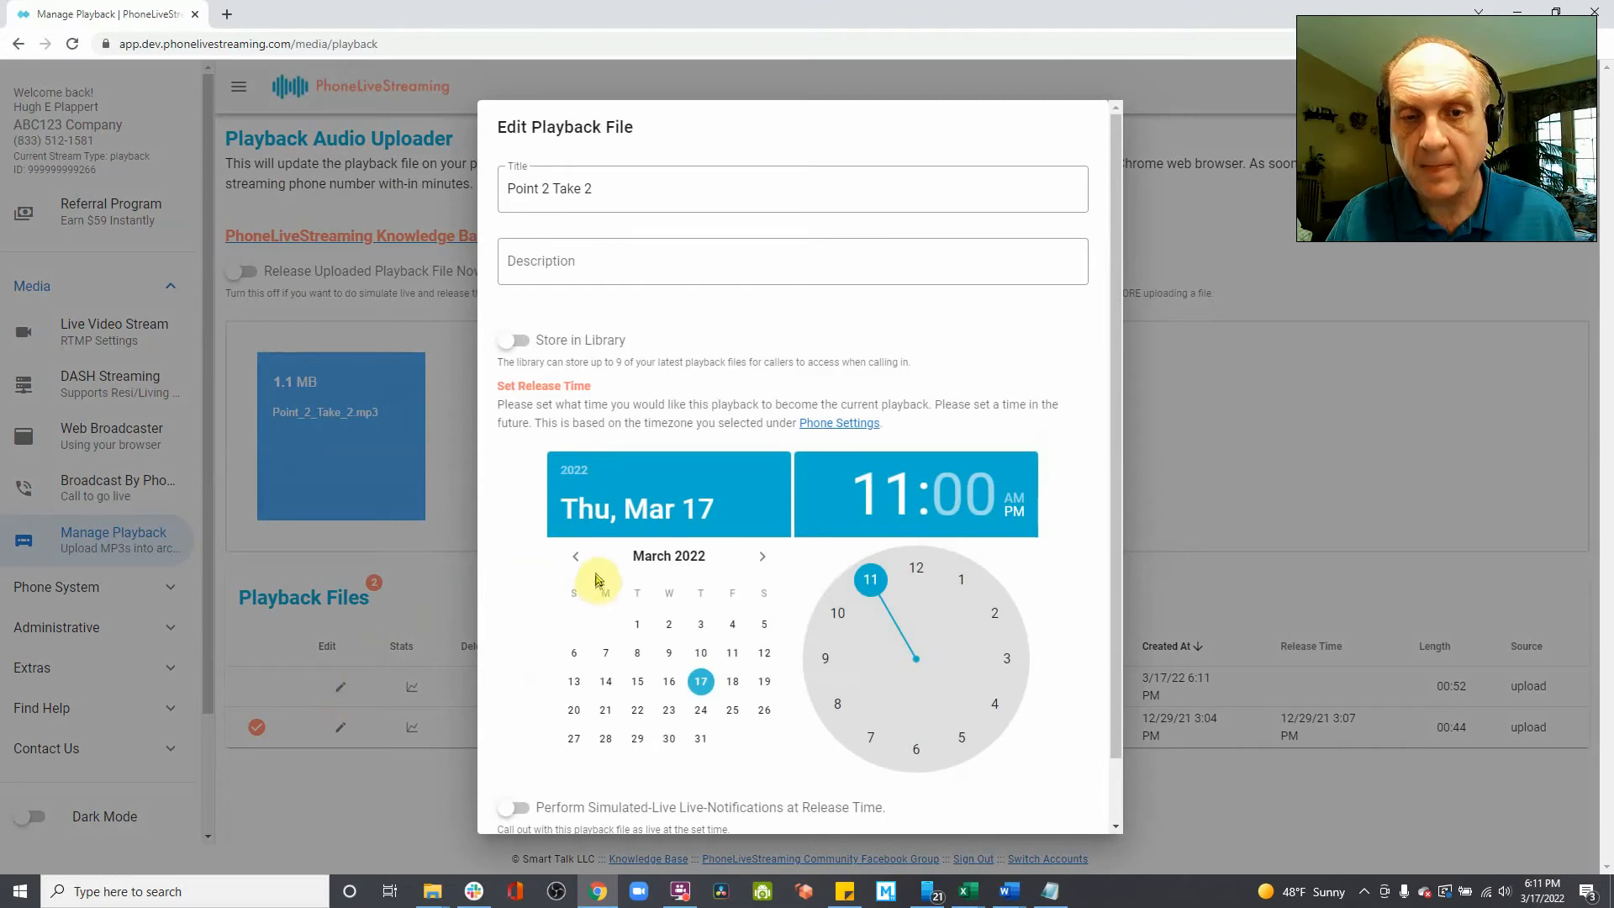
pyautogui.moveTo(699, 709)
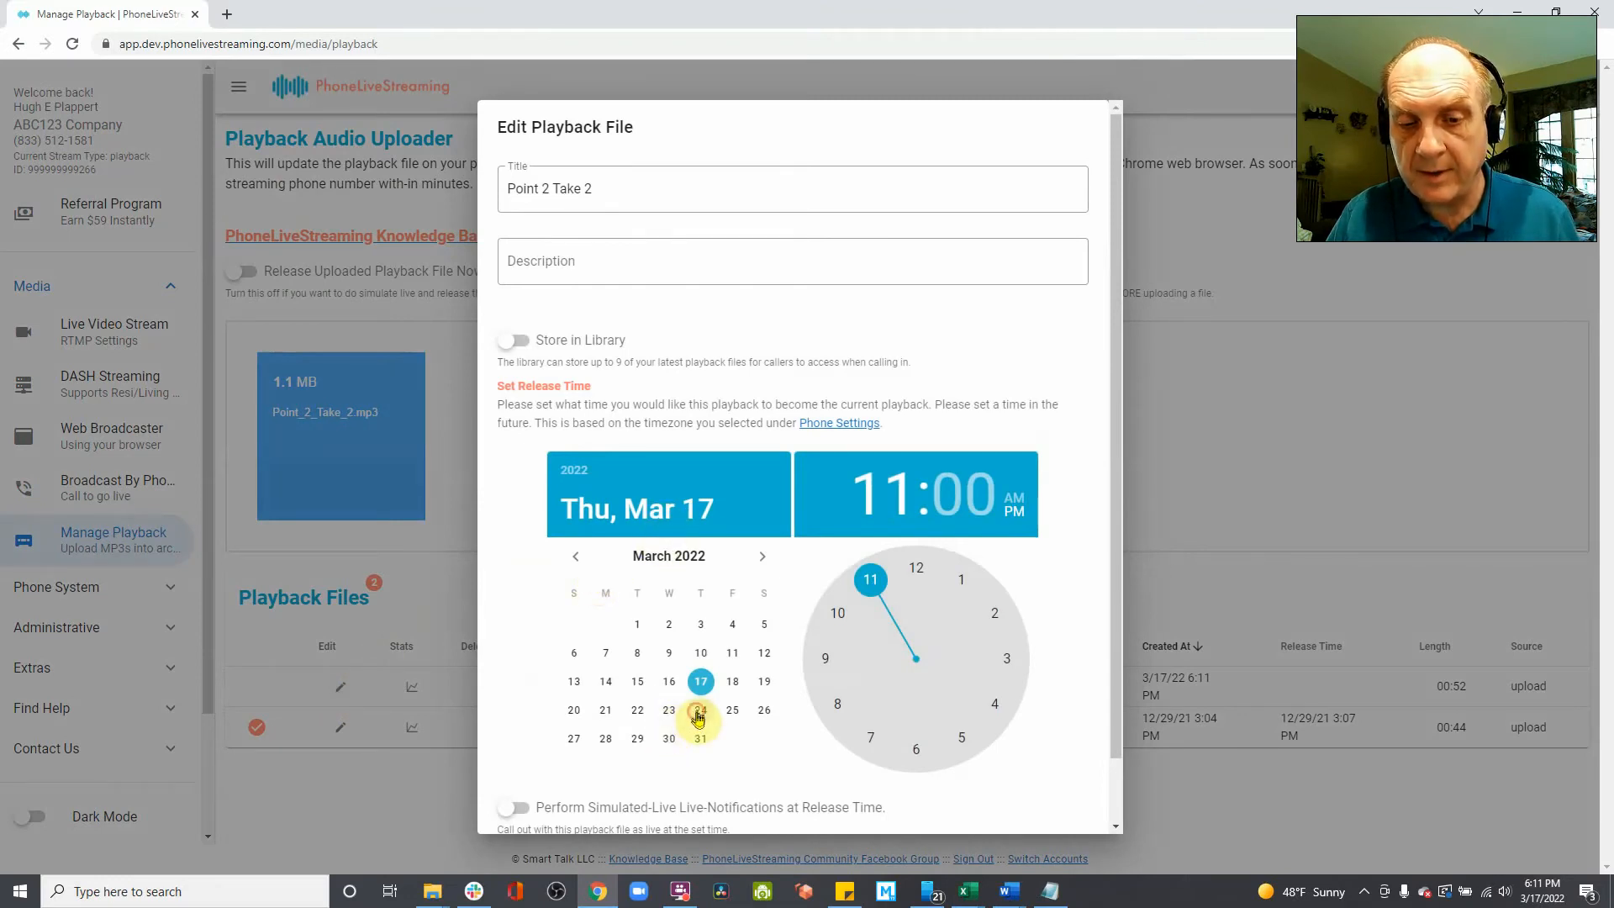
pyautogui.click(699, 709)
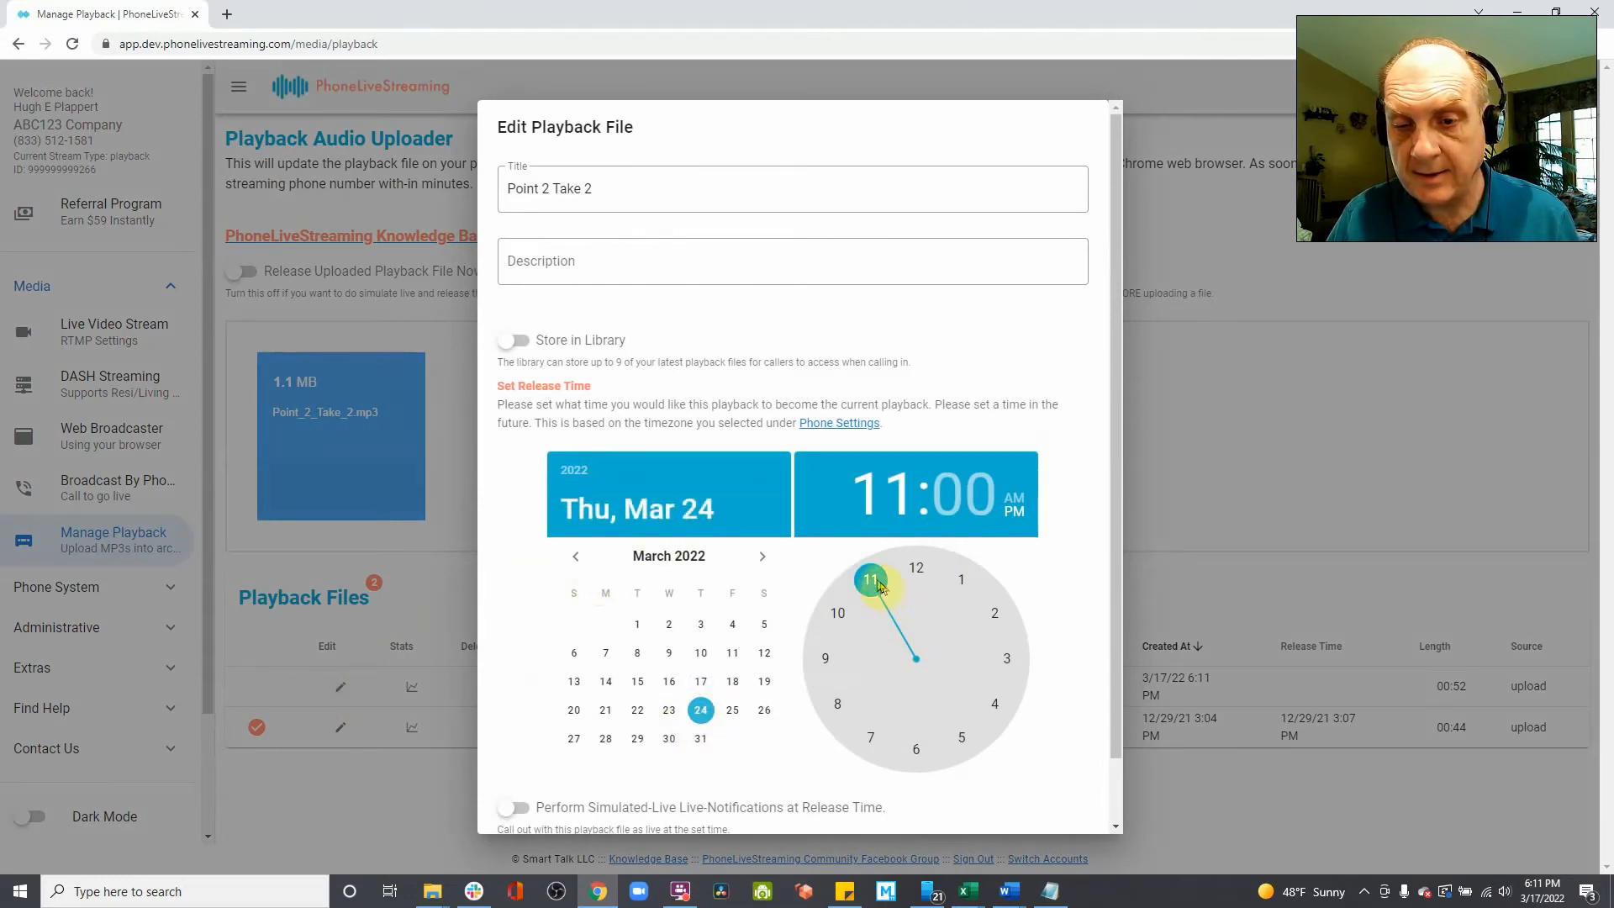
pyautogui.click(837, 612)
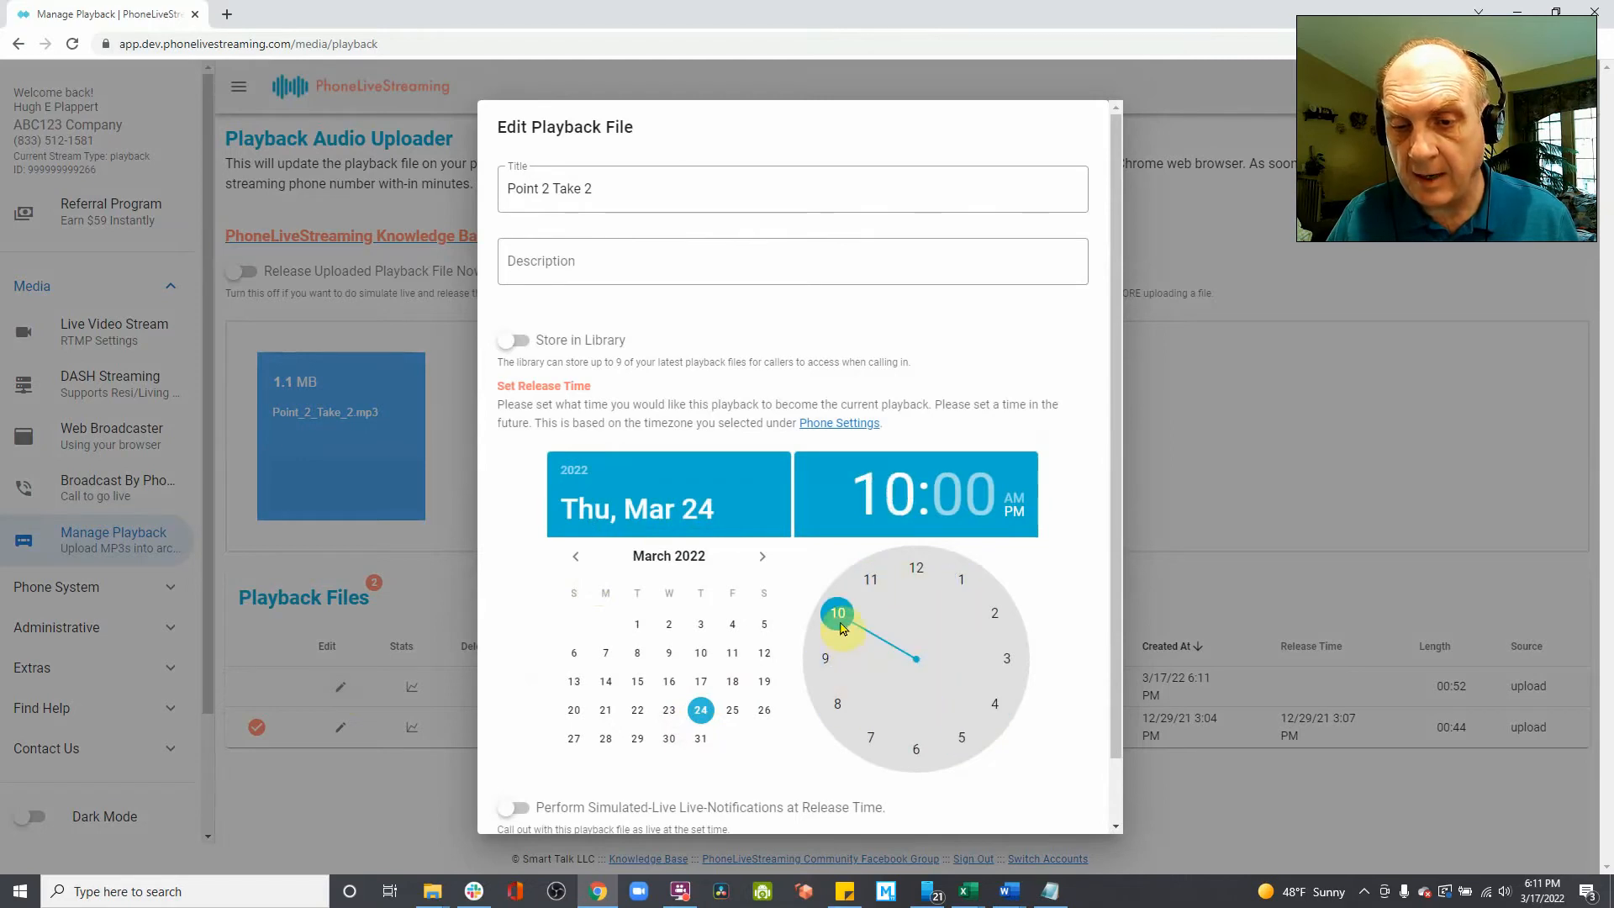
pyautogui.click(956, 580)
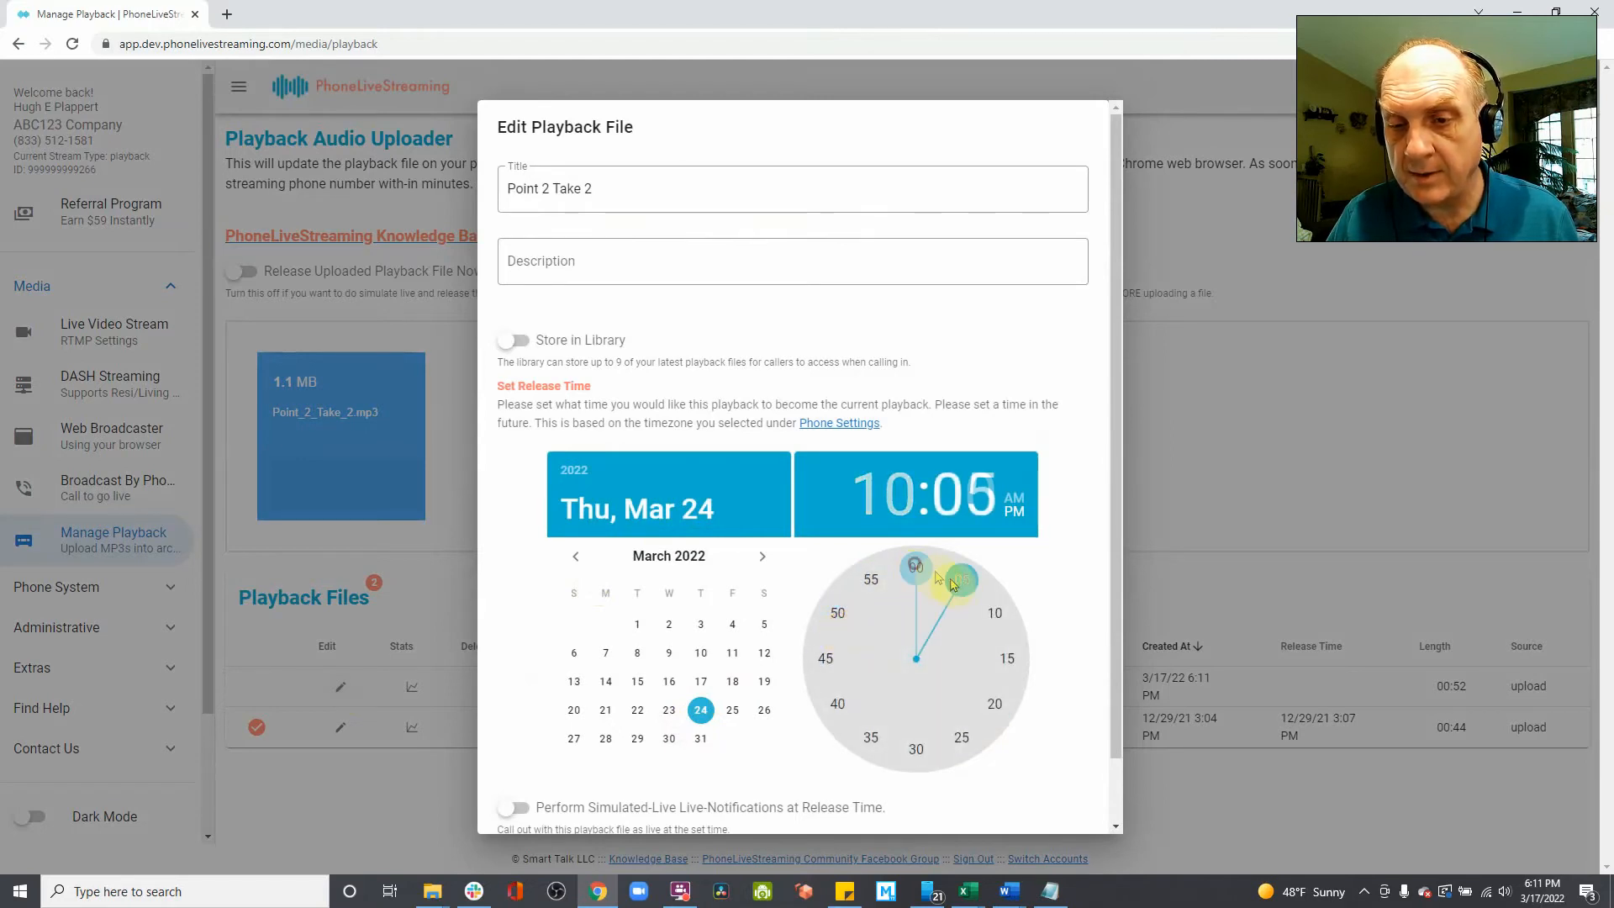
pyautogui.click(914, 569)
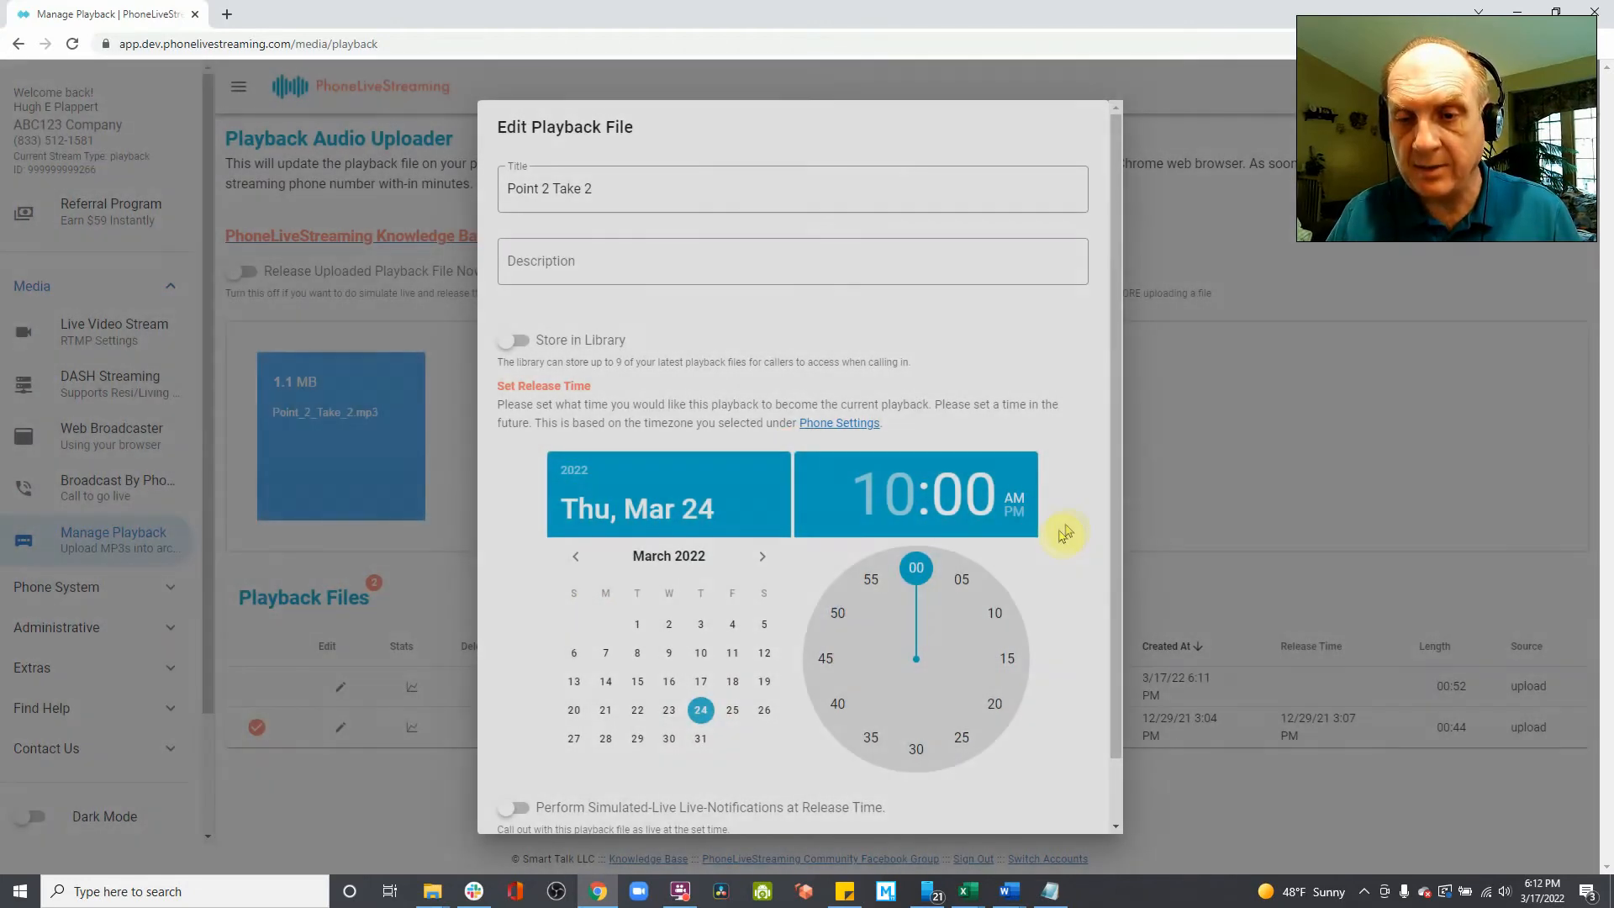
pyautogui.scroll(-3)
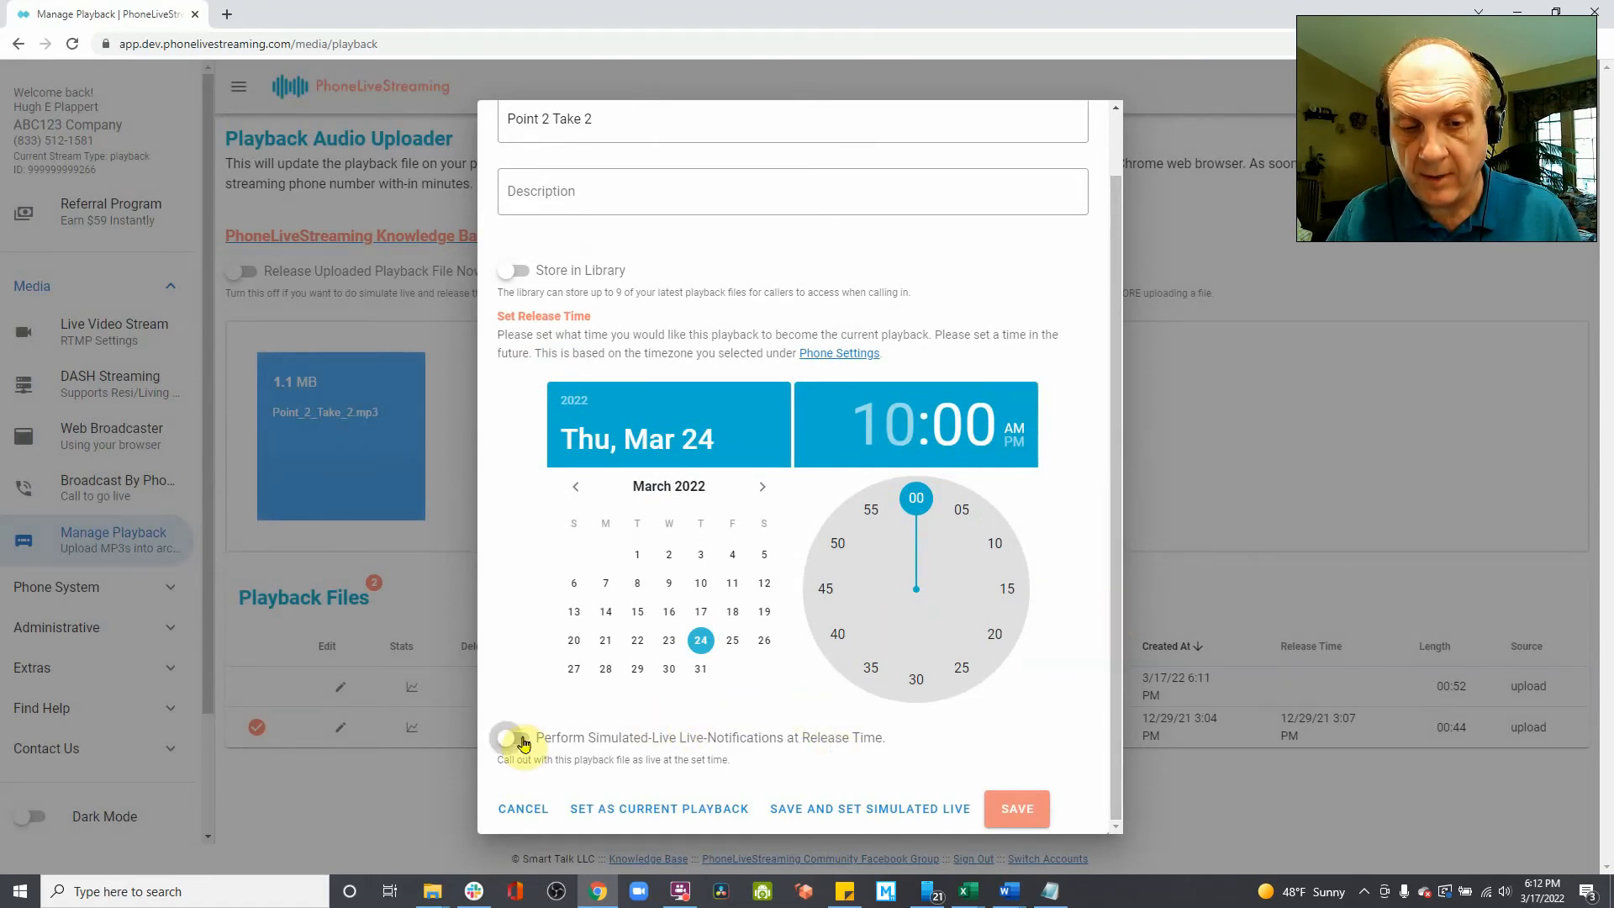
# Turn on simulated-live notifications at release time and save, confirming the settings-saved message
pyautogui.click(514, 738)
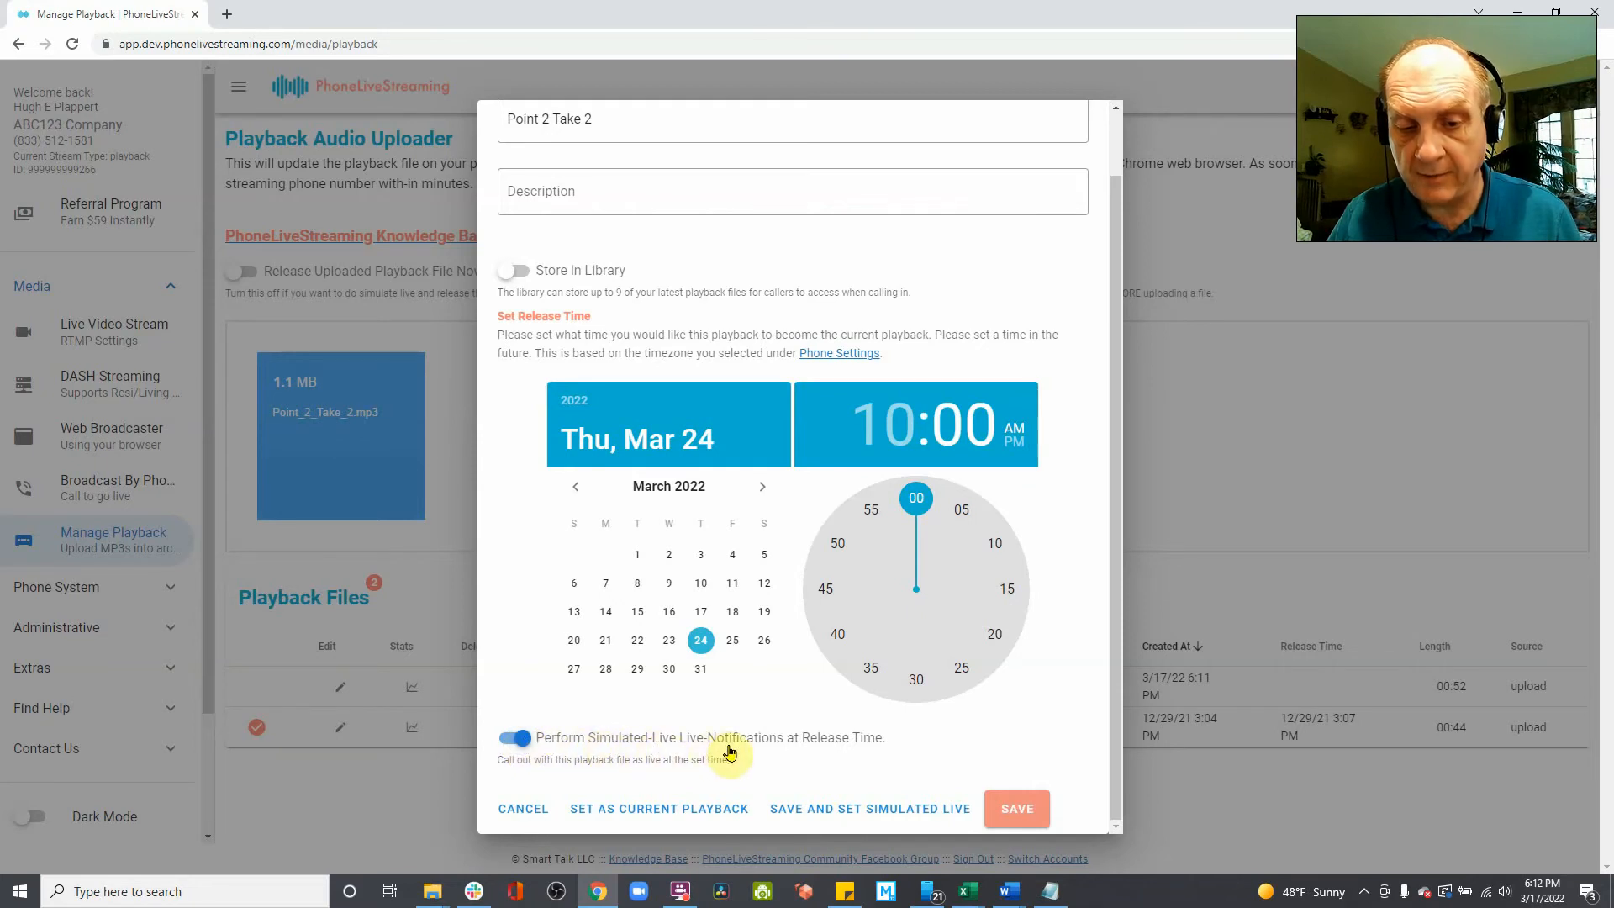
pyautogui.moveTo(862, 753)
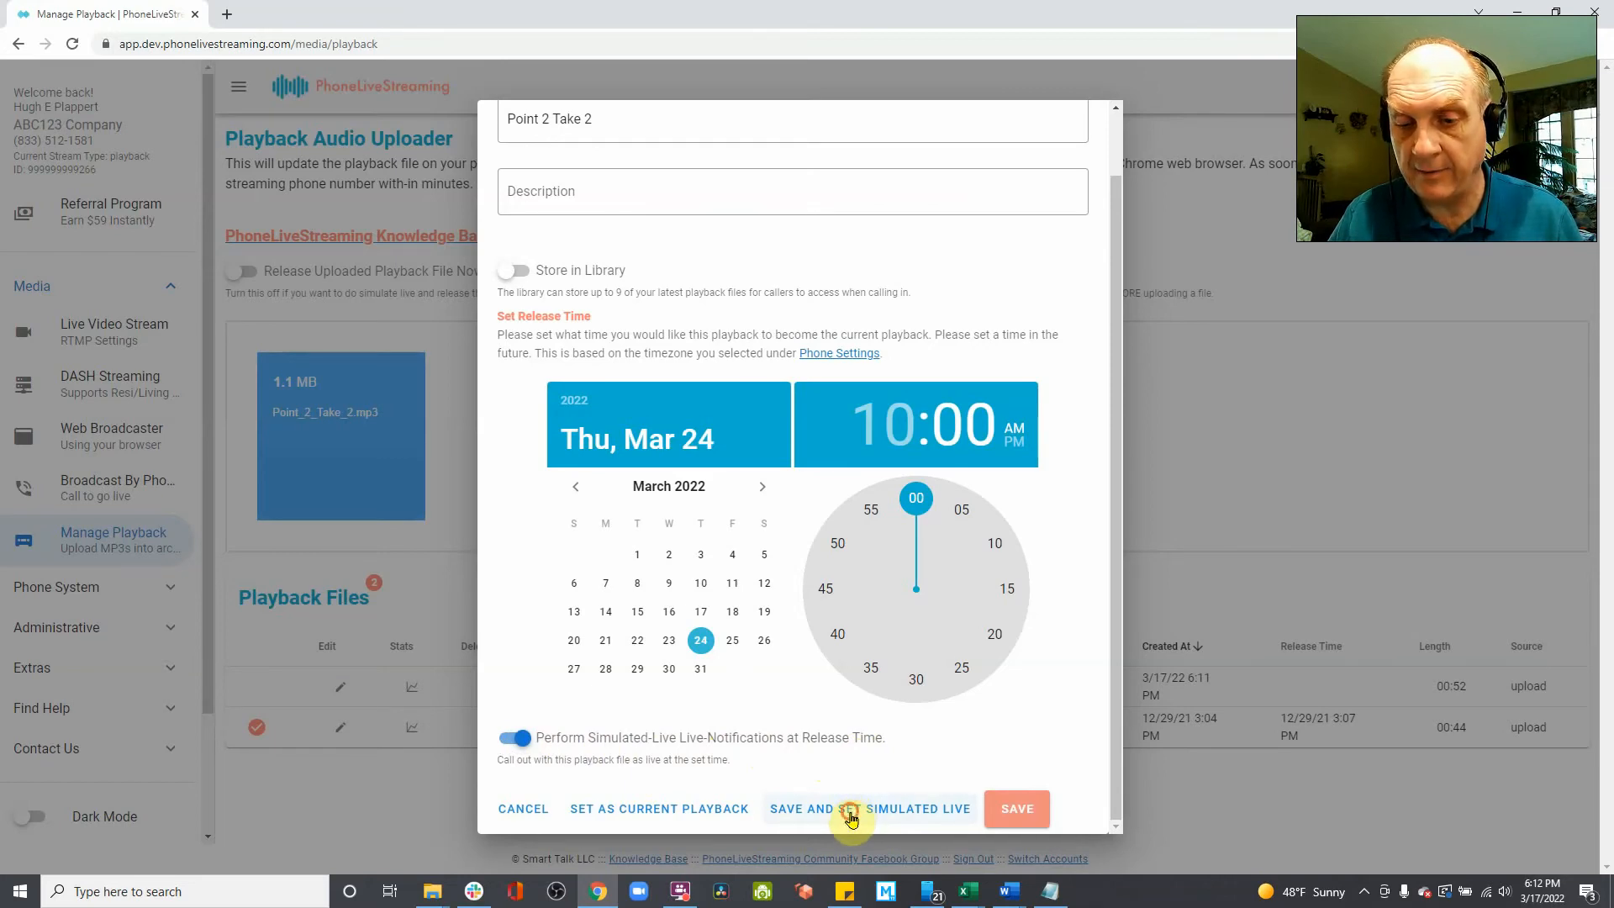
pyautogui.click(869, 808)
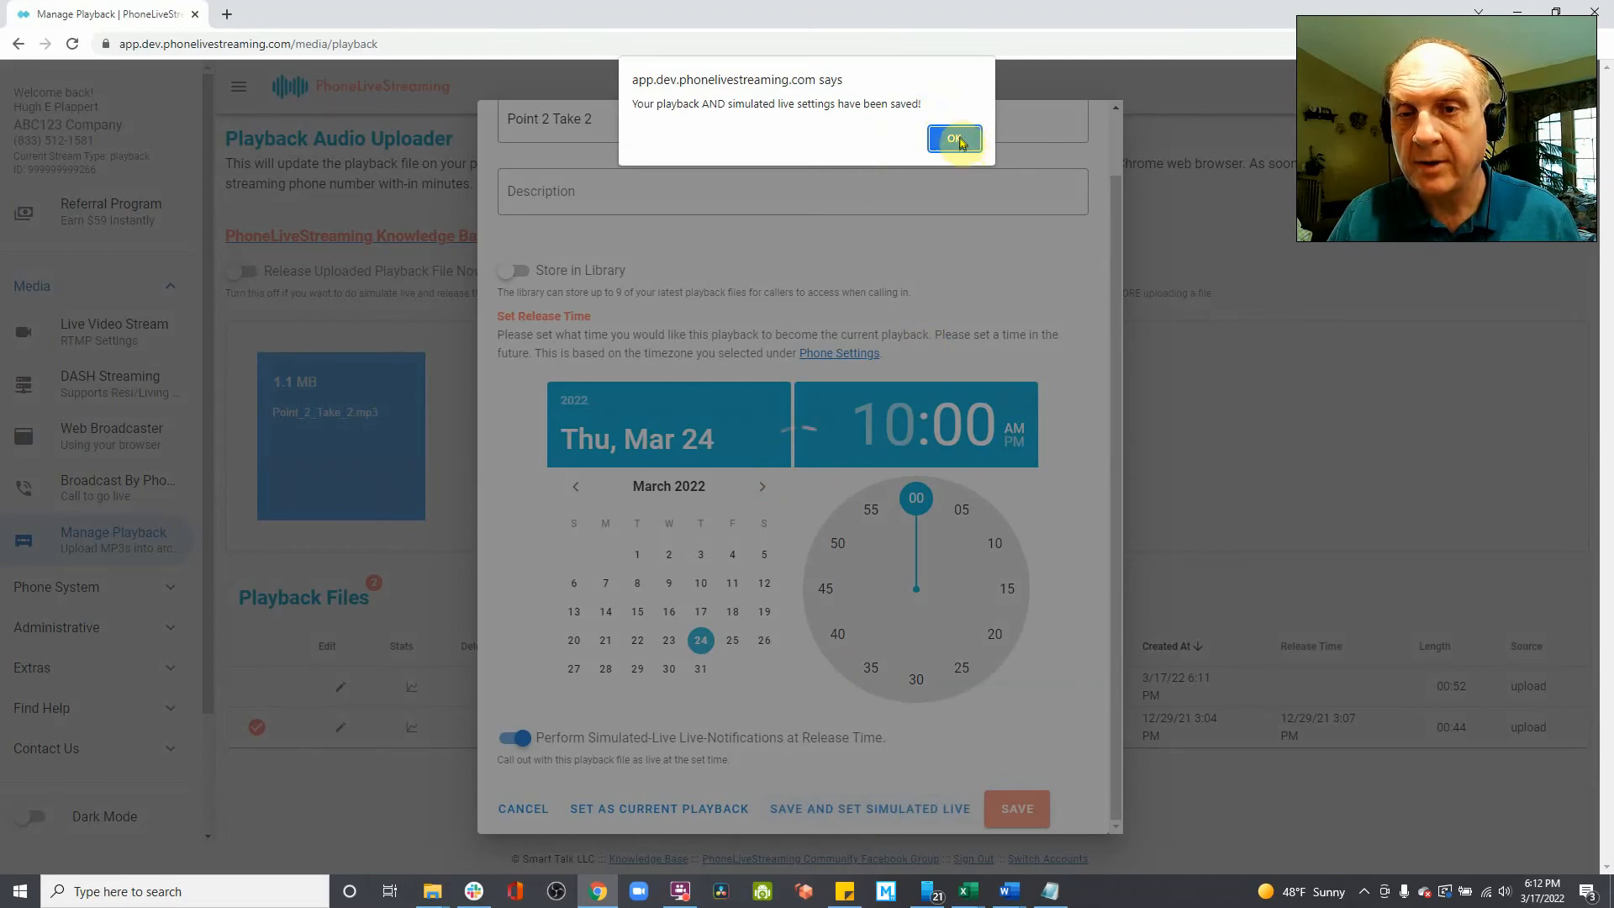
pyautogui.click(953, 140)
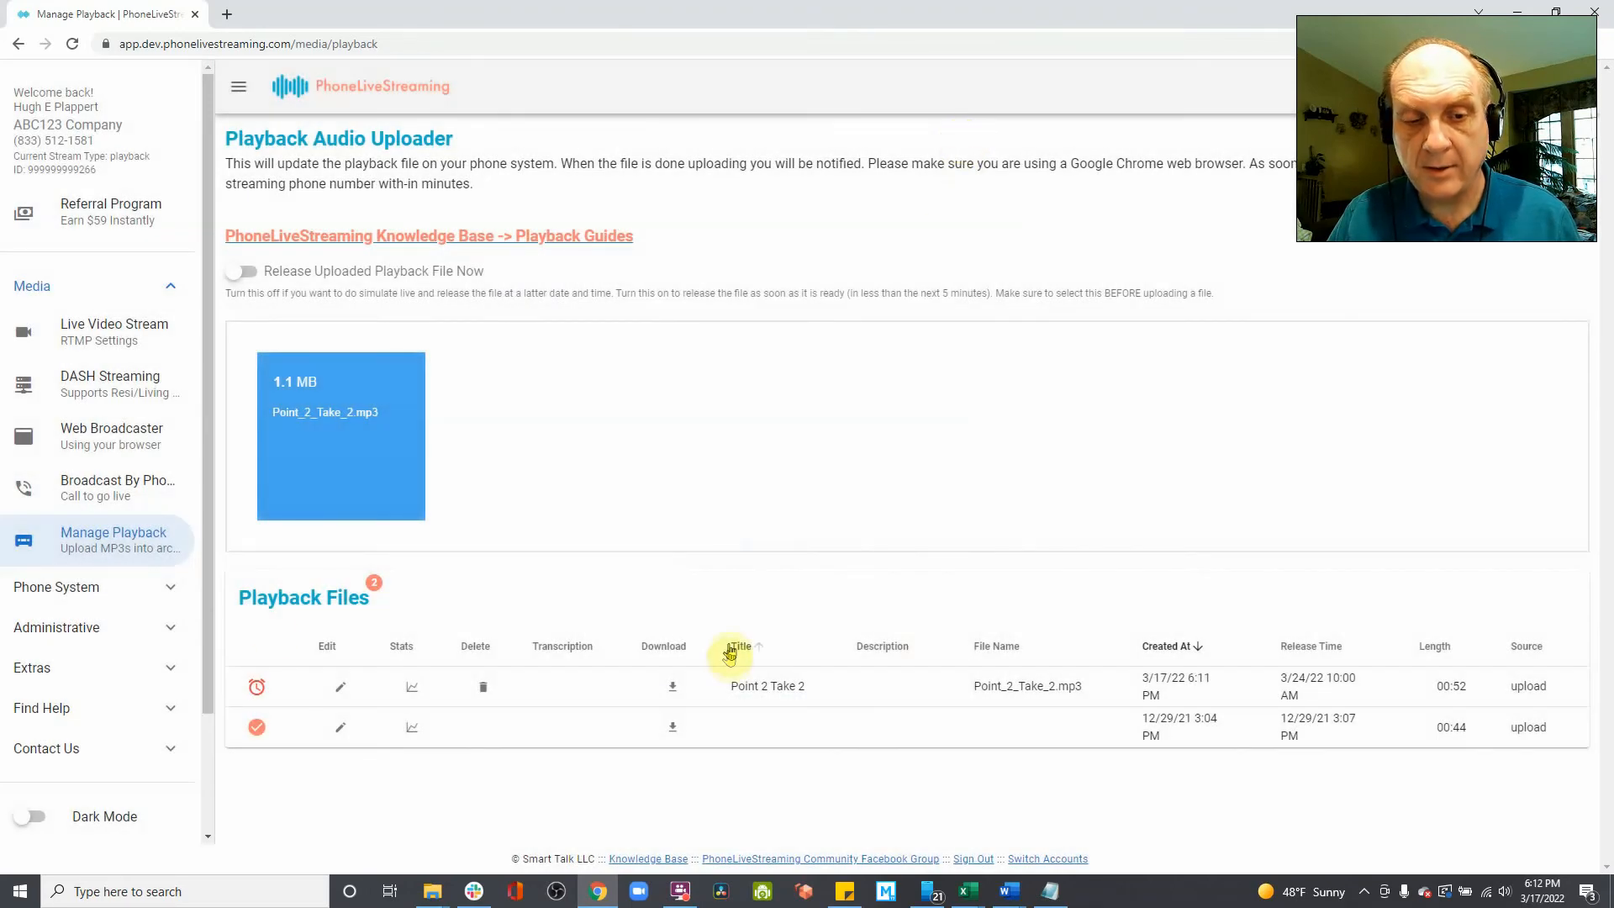